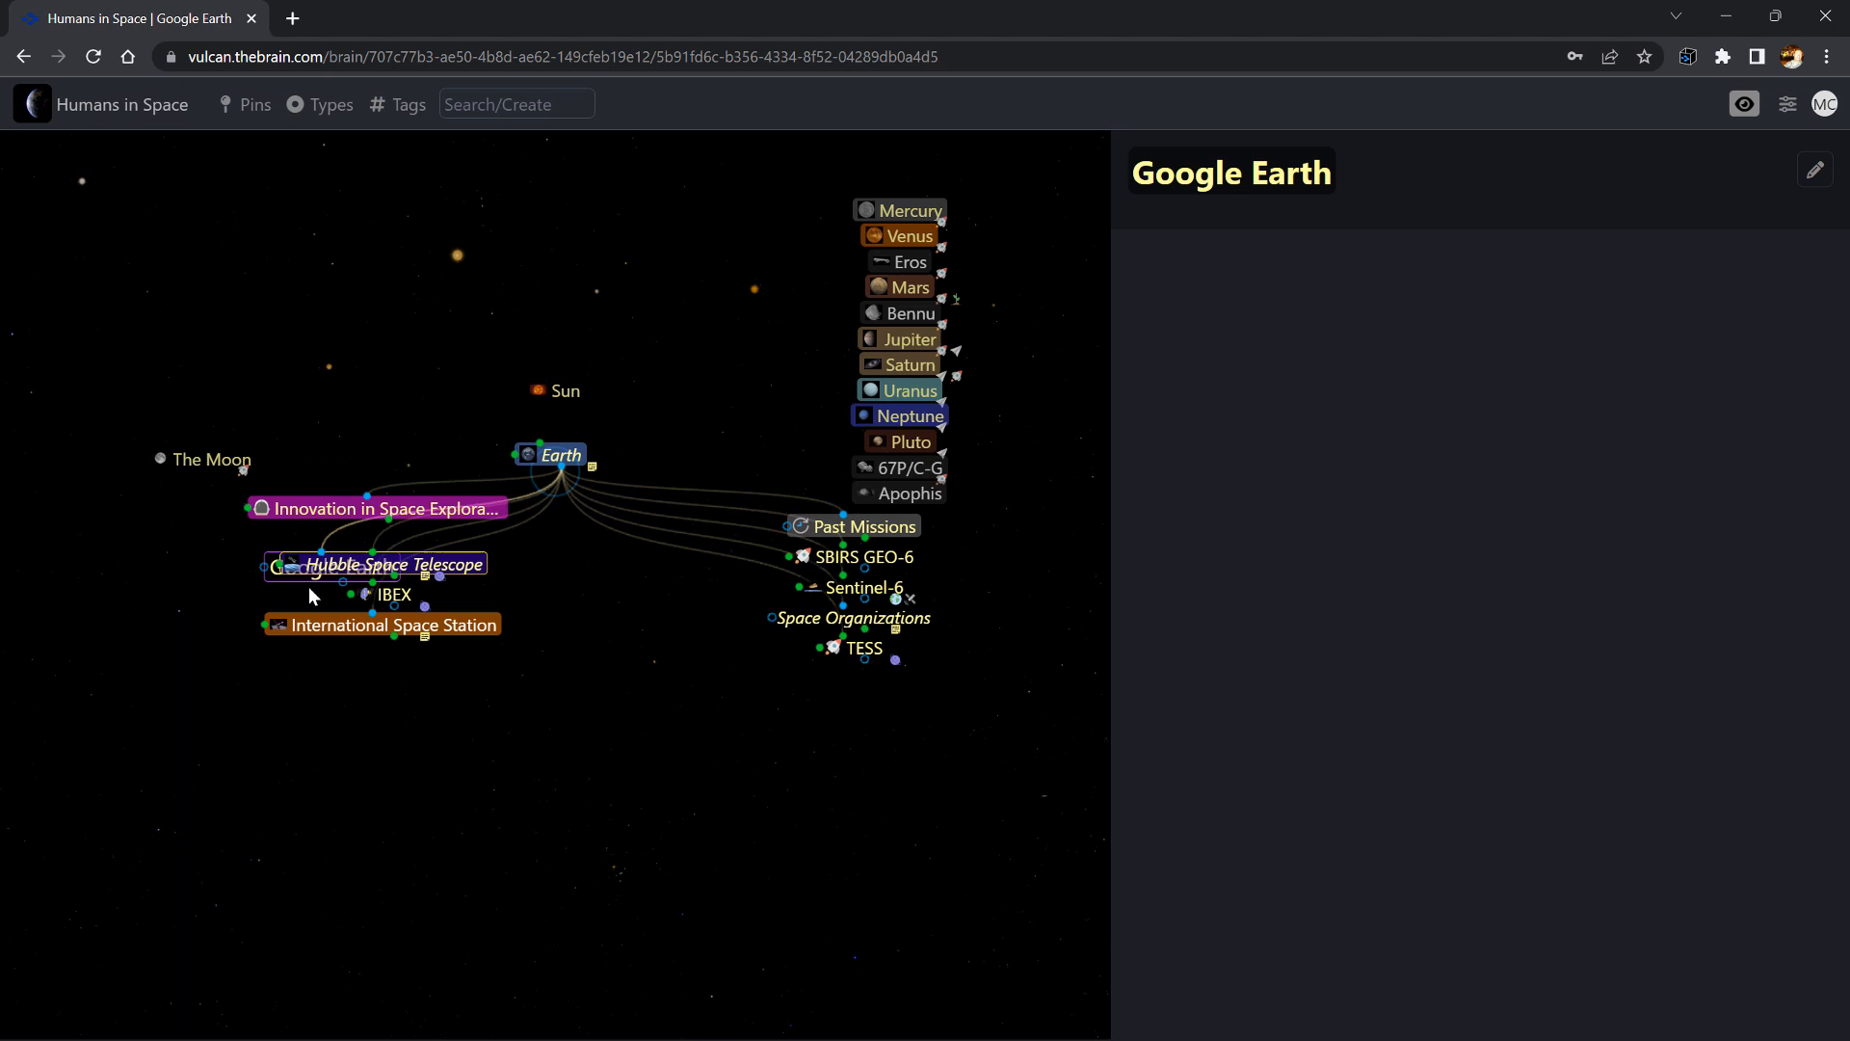
# Step: Link Google Earth to the Earth thought via Search/Create and open Earth's notes in the editor
pyautogui.click(1813, 170)
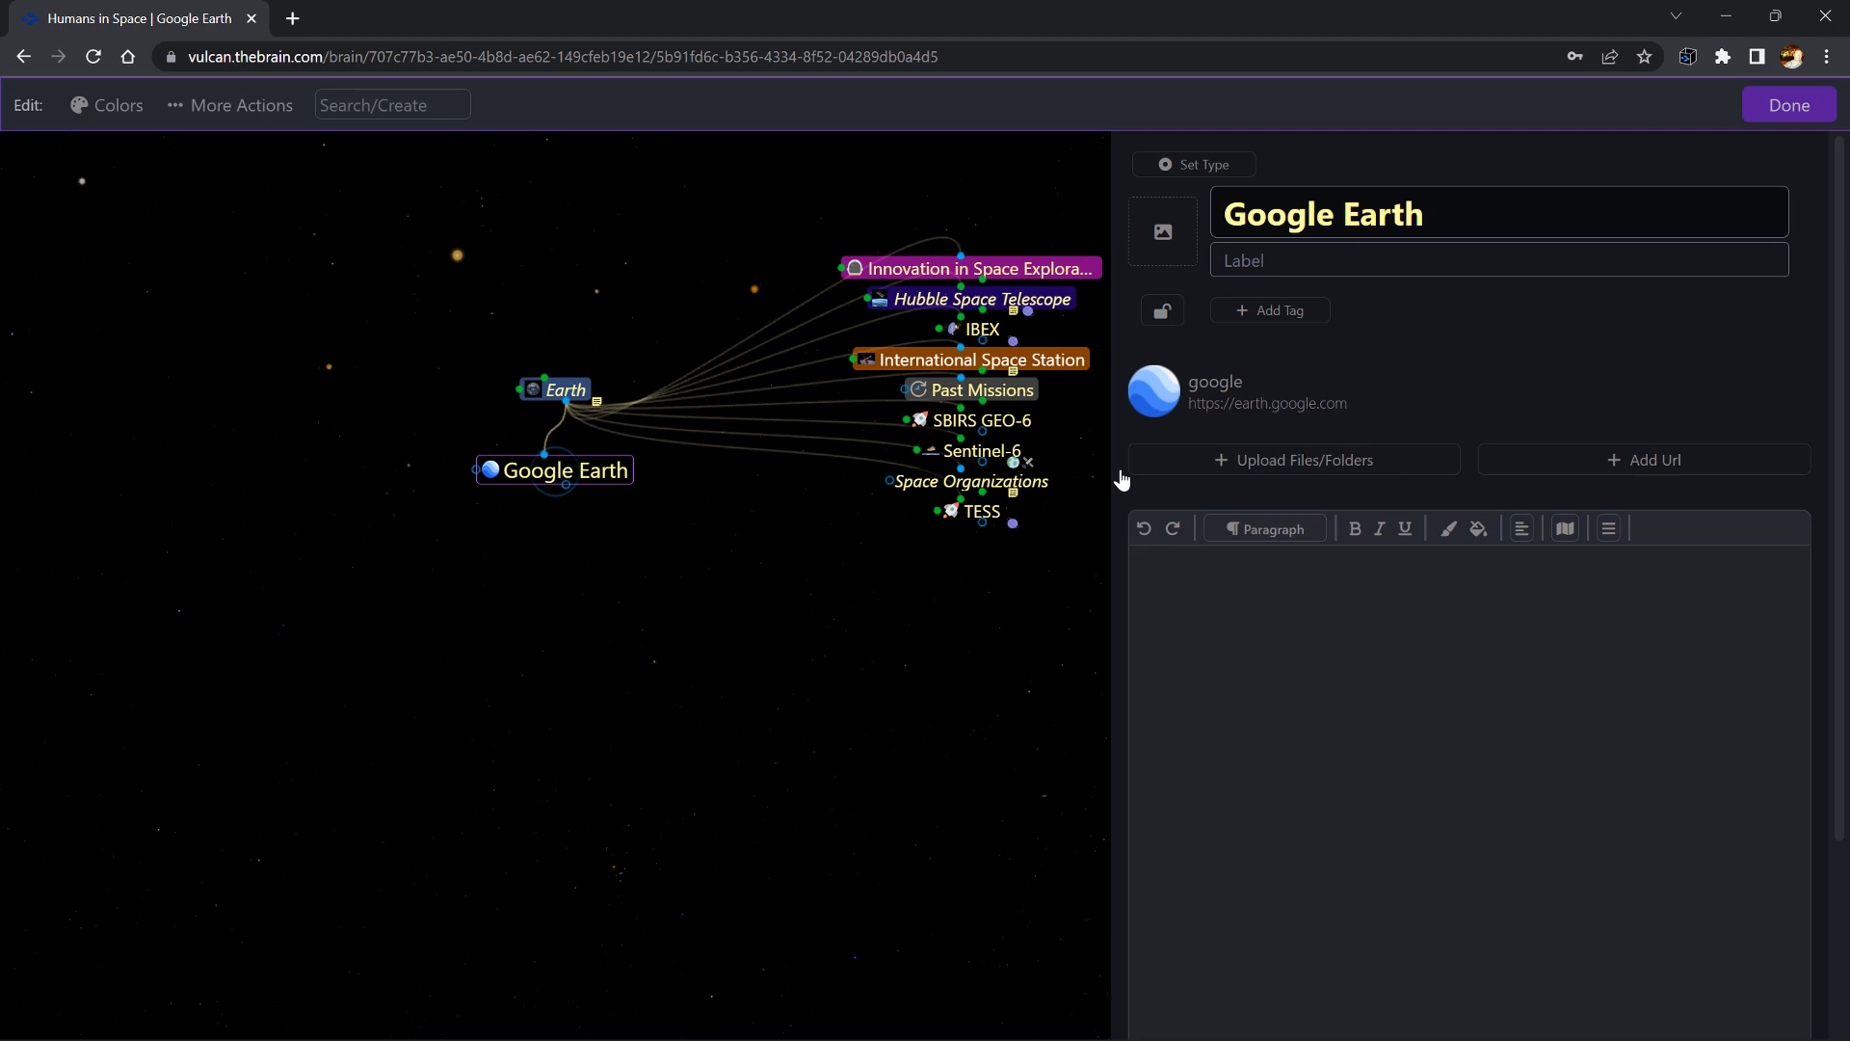
pyautogui.write('google e')
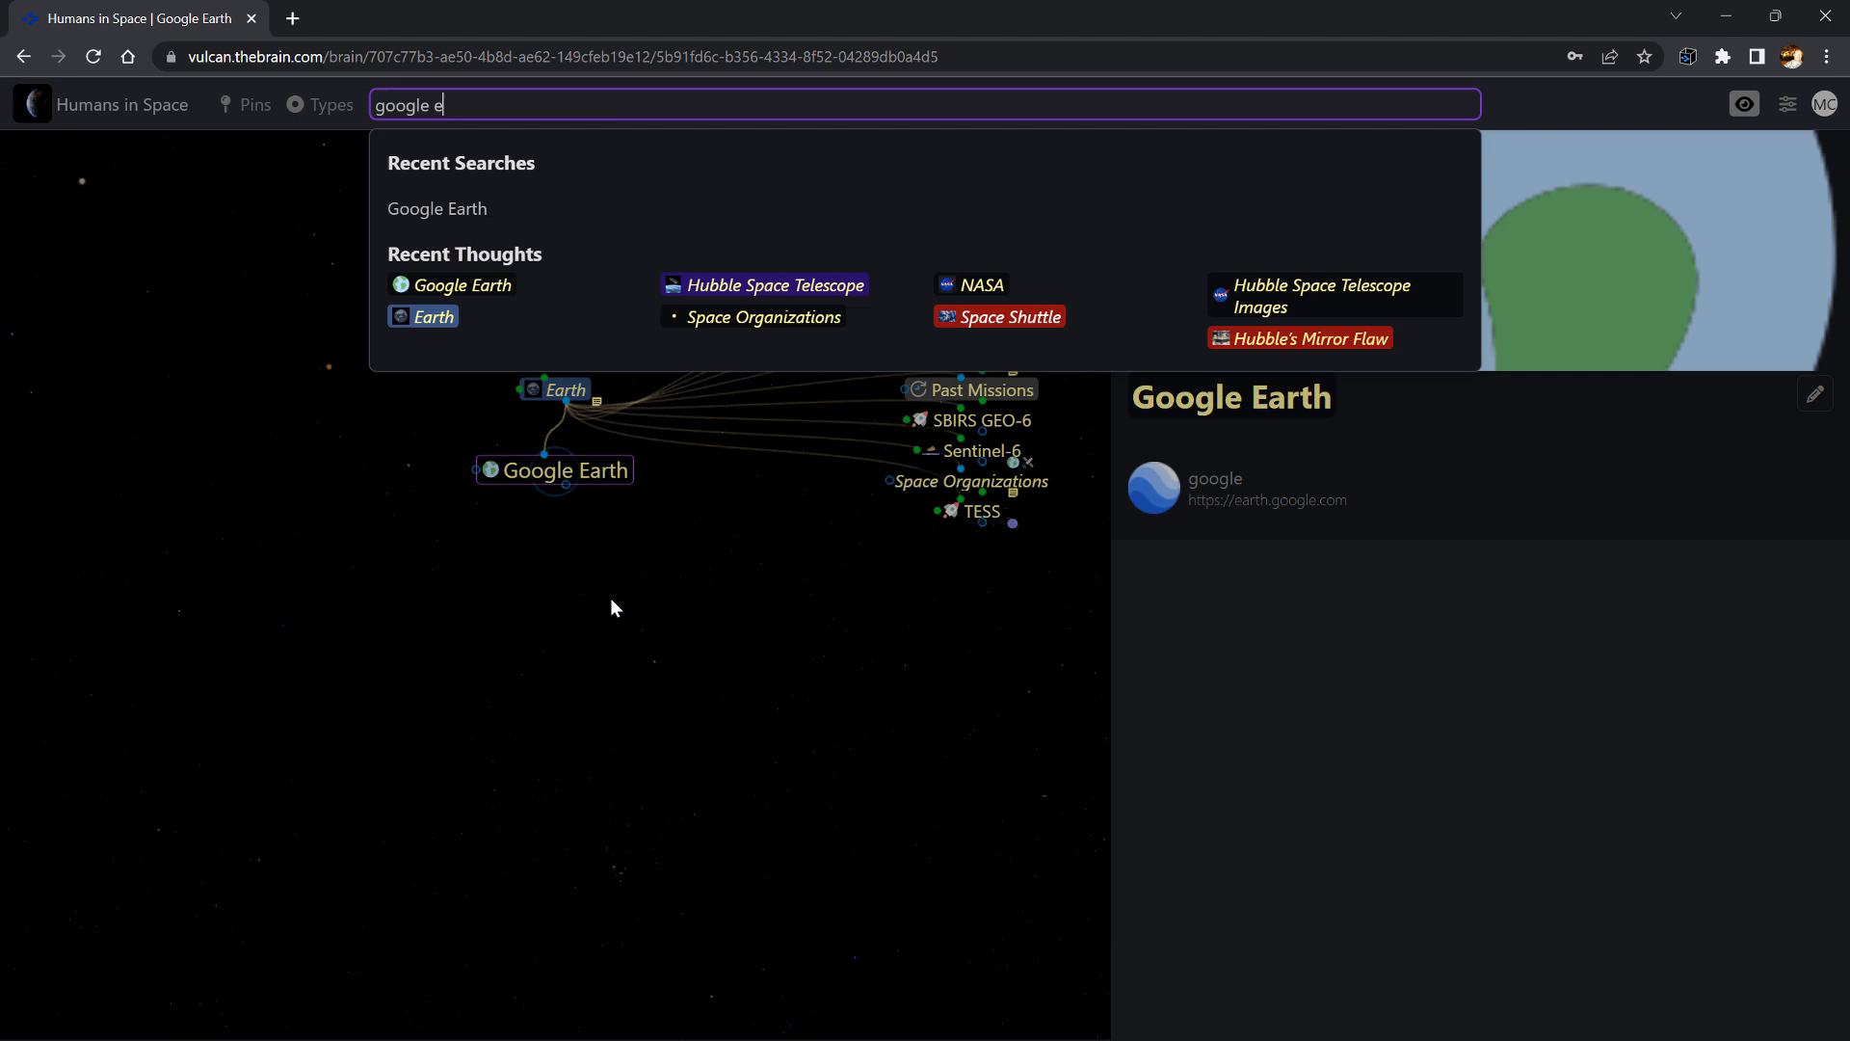
pyautogui.click(433, 316)
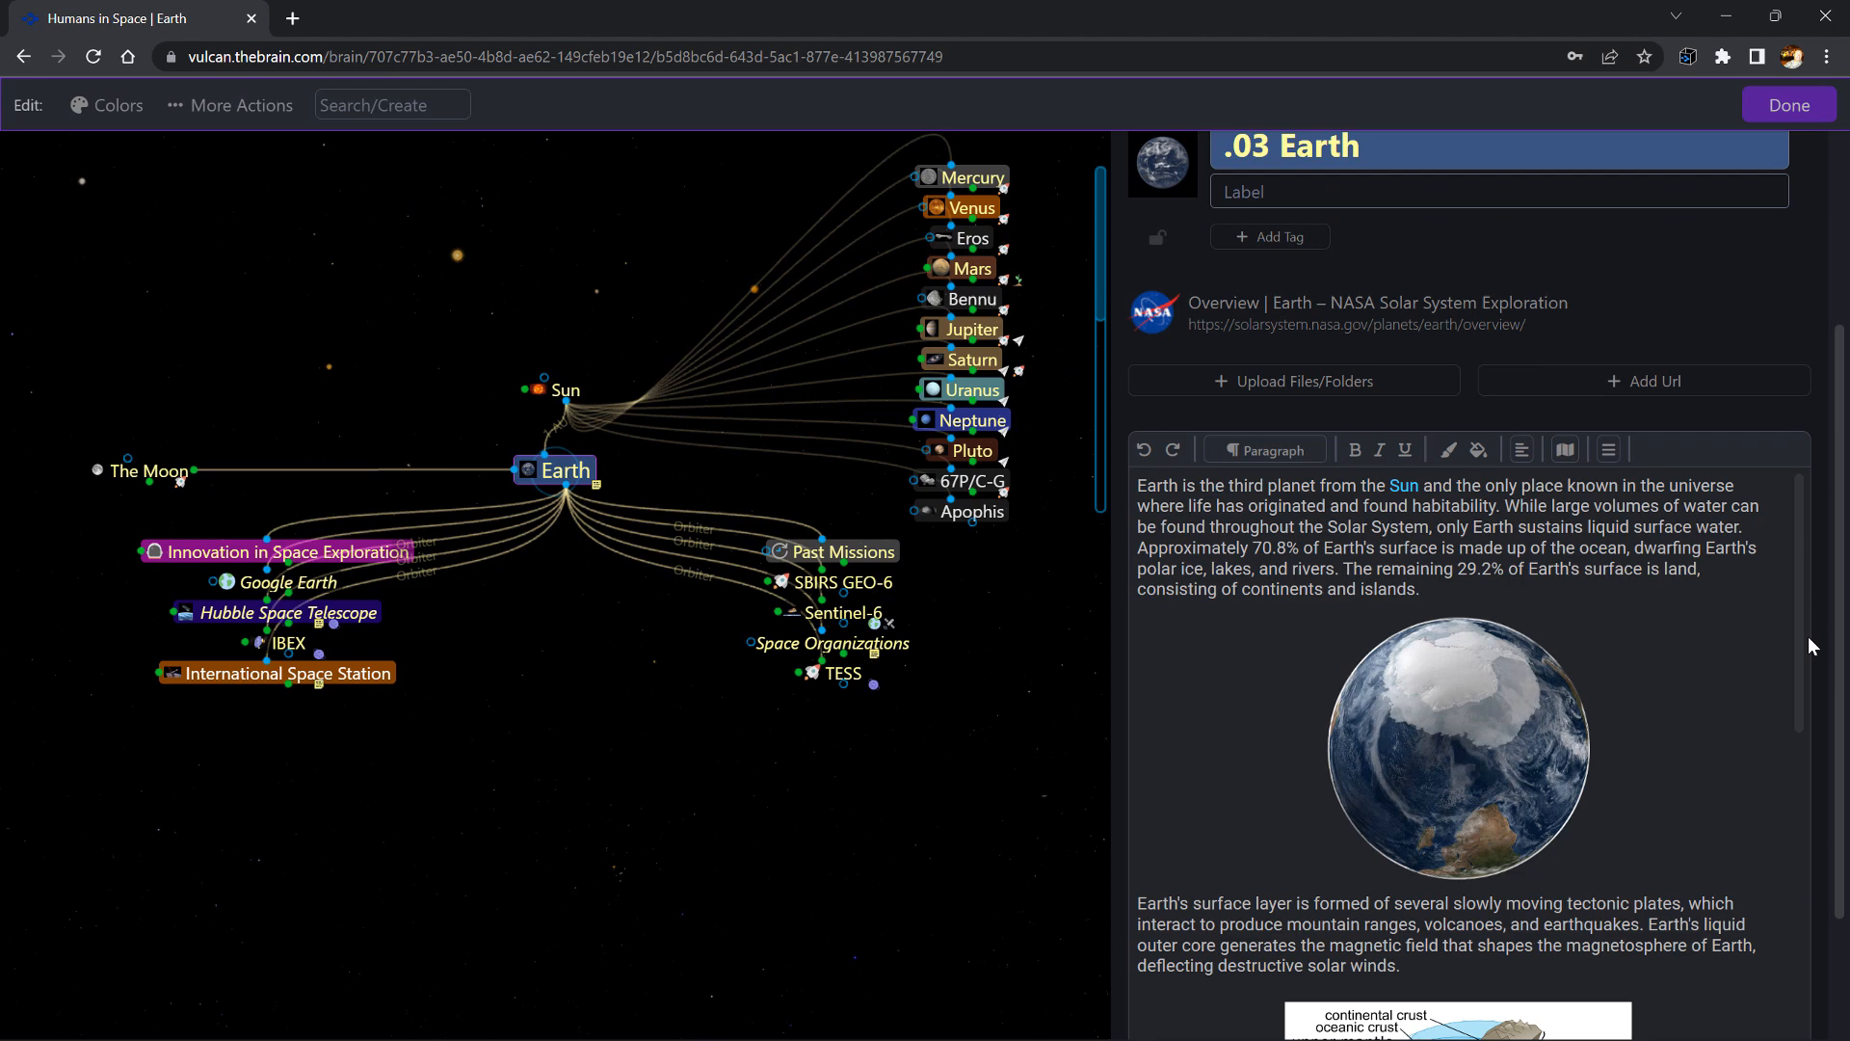
pyautogui.scroll(-3)
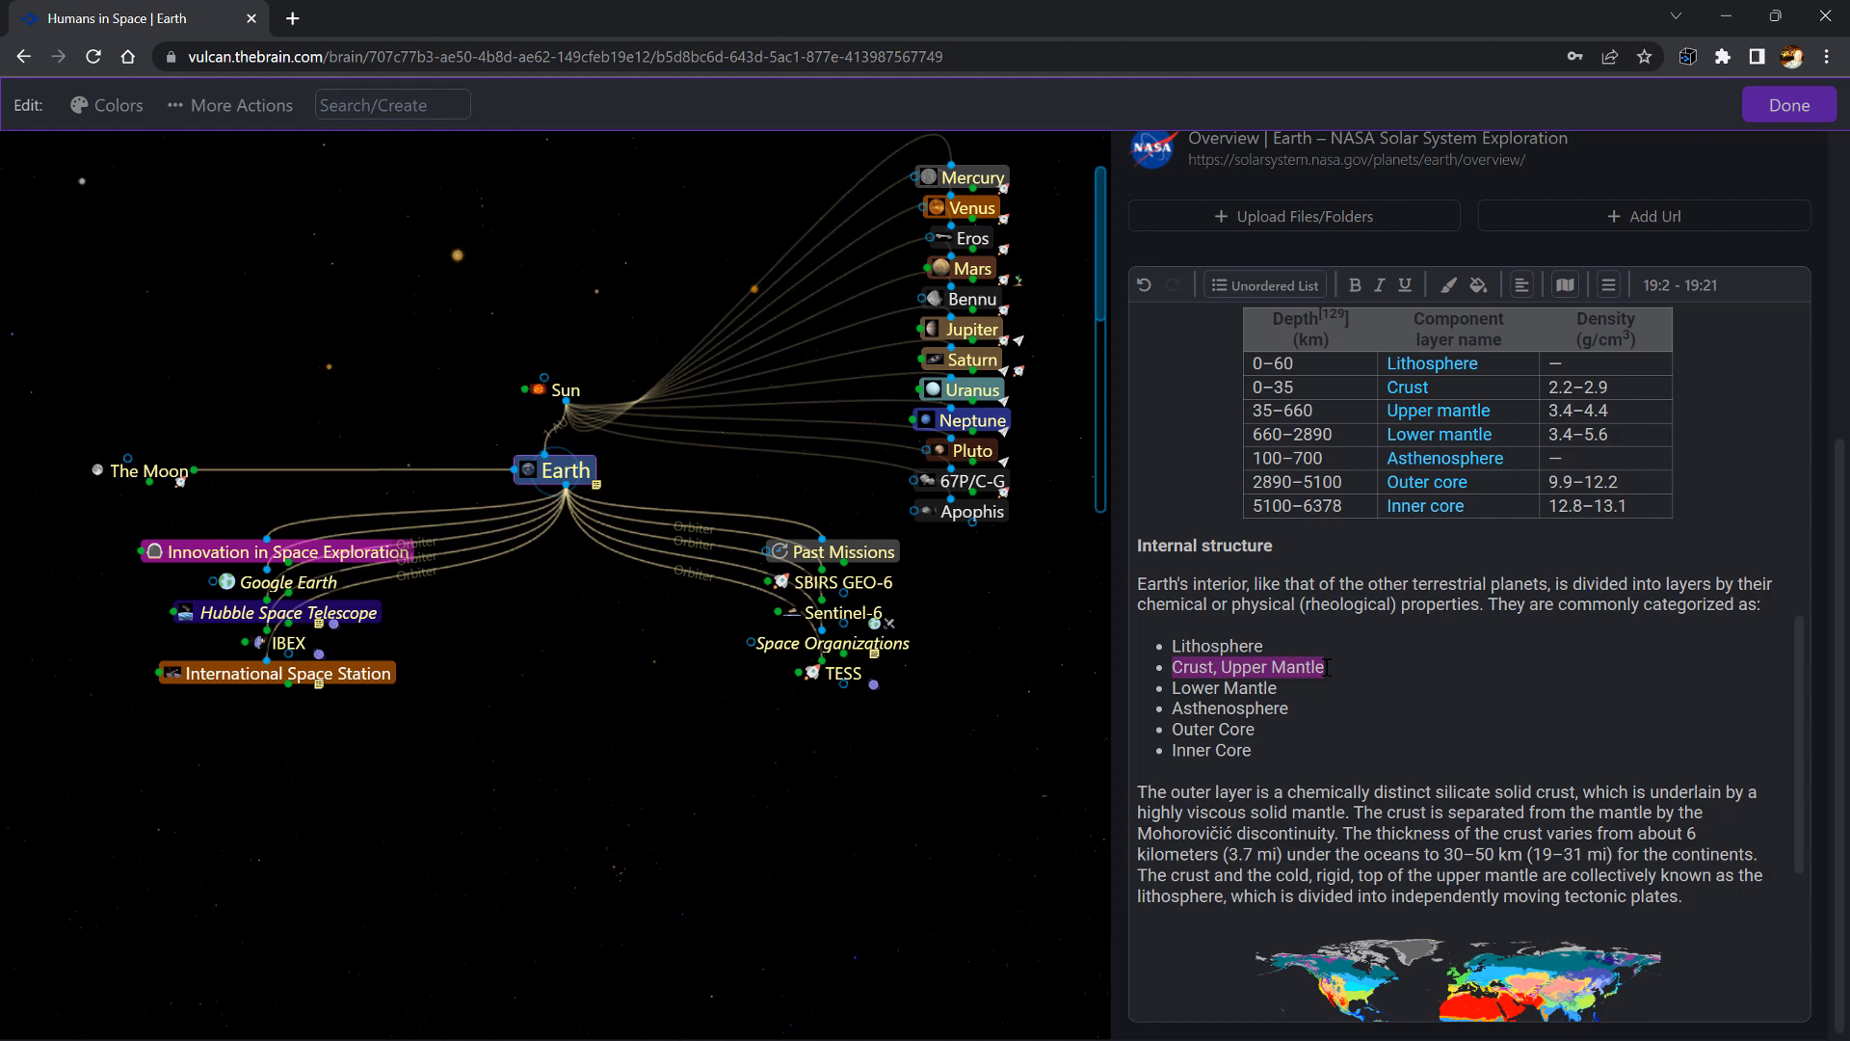